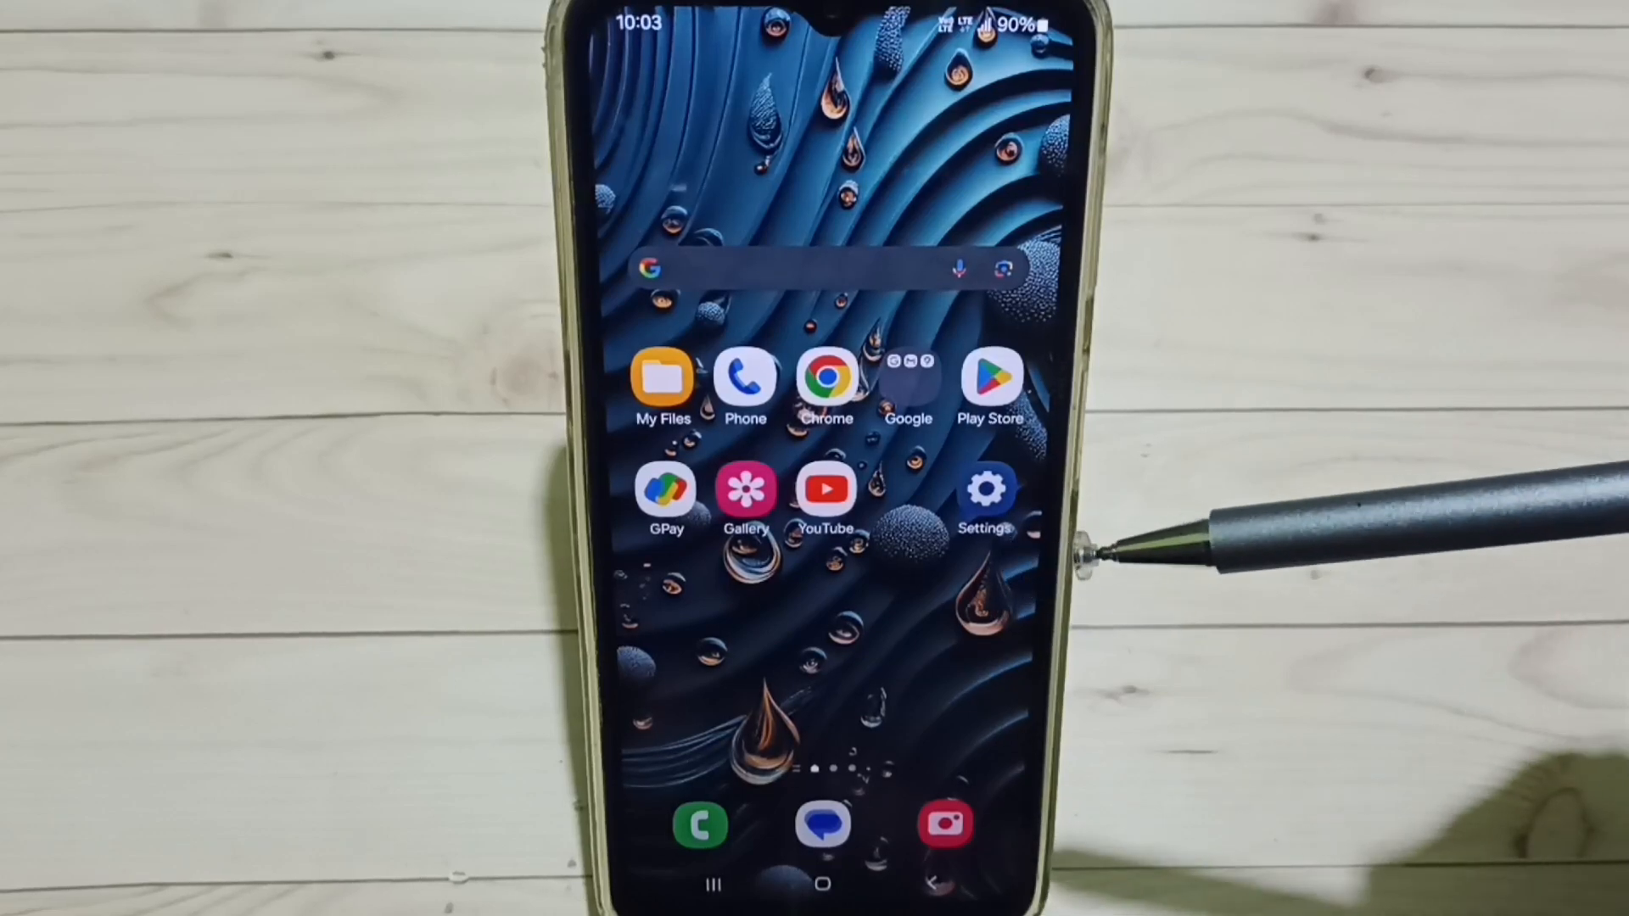
{"action": "mouse_move", "coordinate": [1048, 562]}
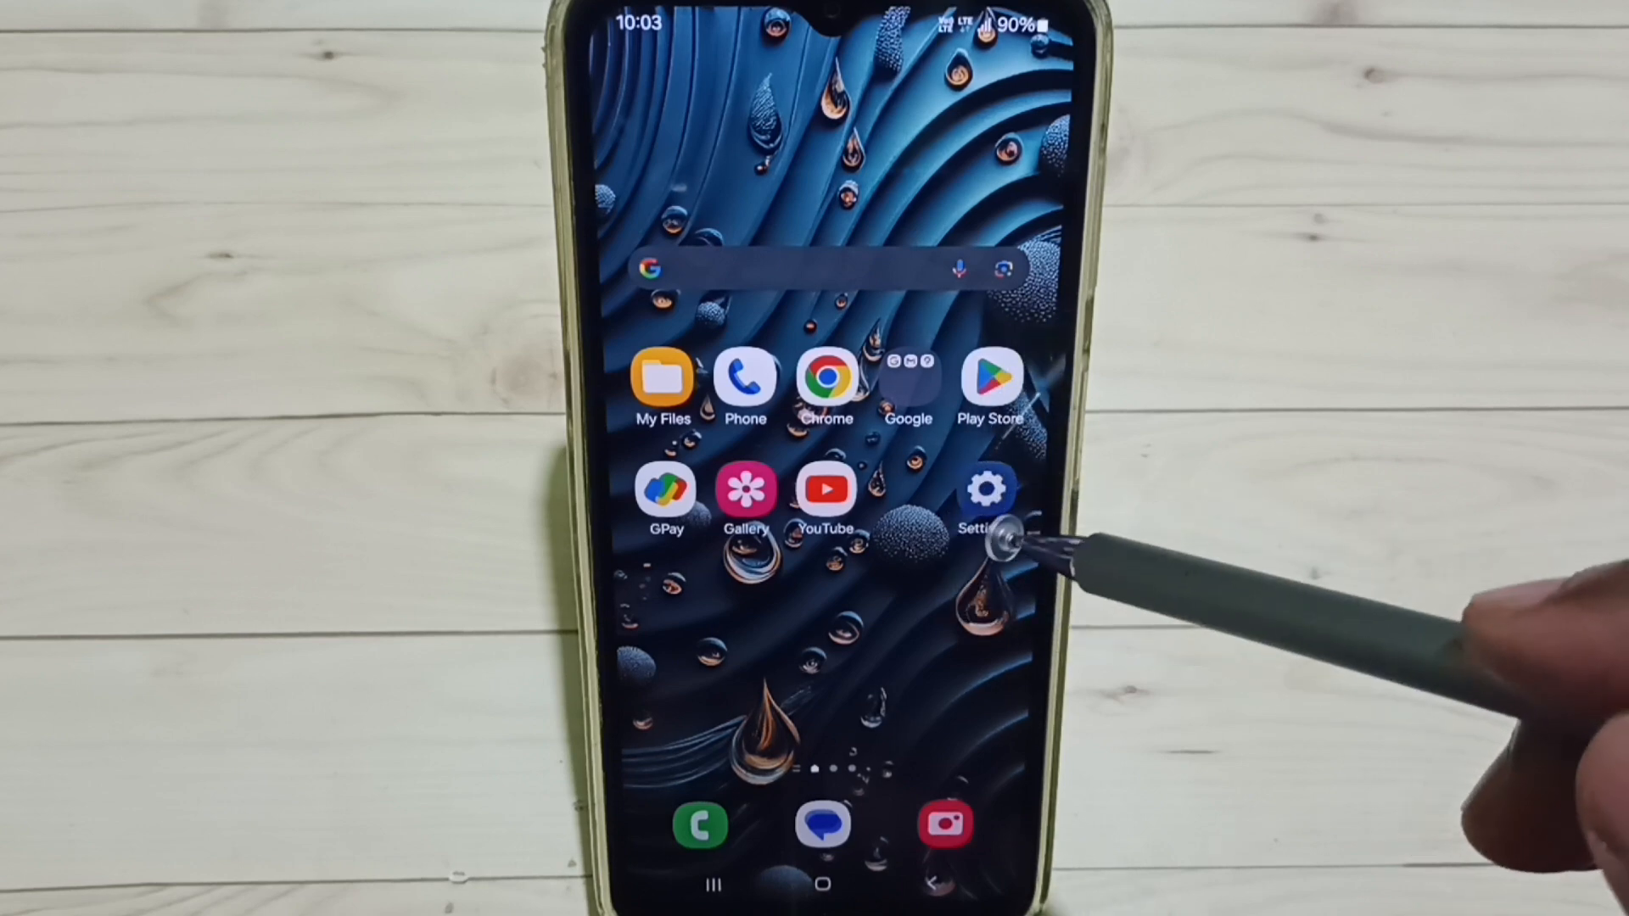
- Go from the phone's Settings into the Connections settings
{"action": "left_click", "coordinate": [995, 488]}
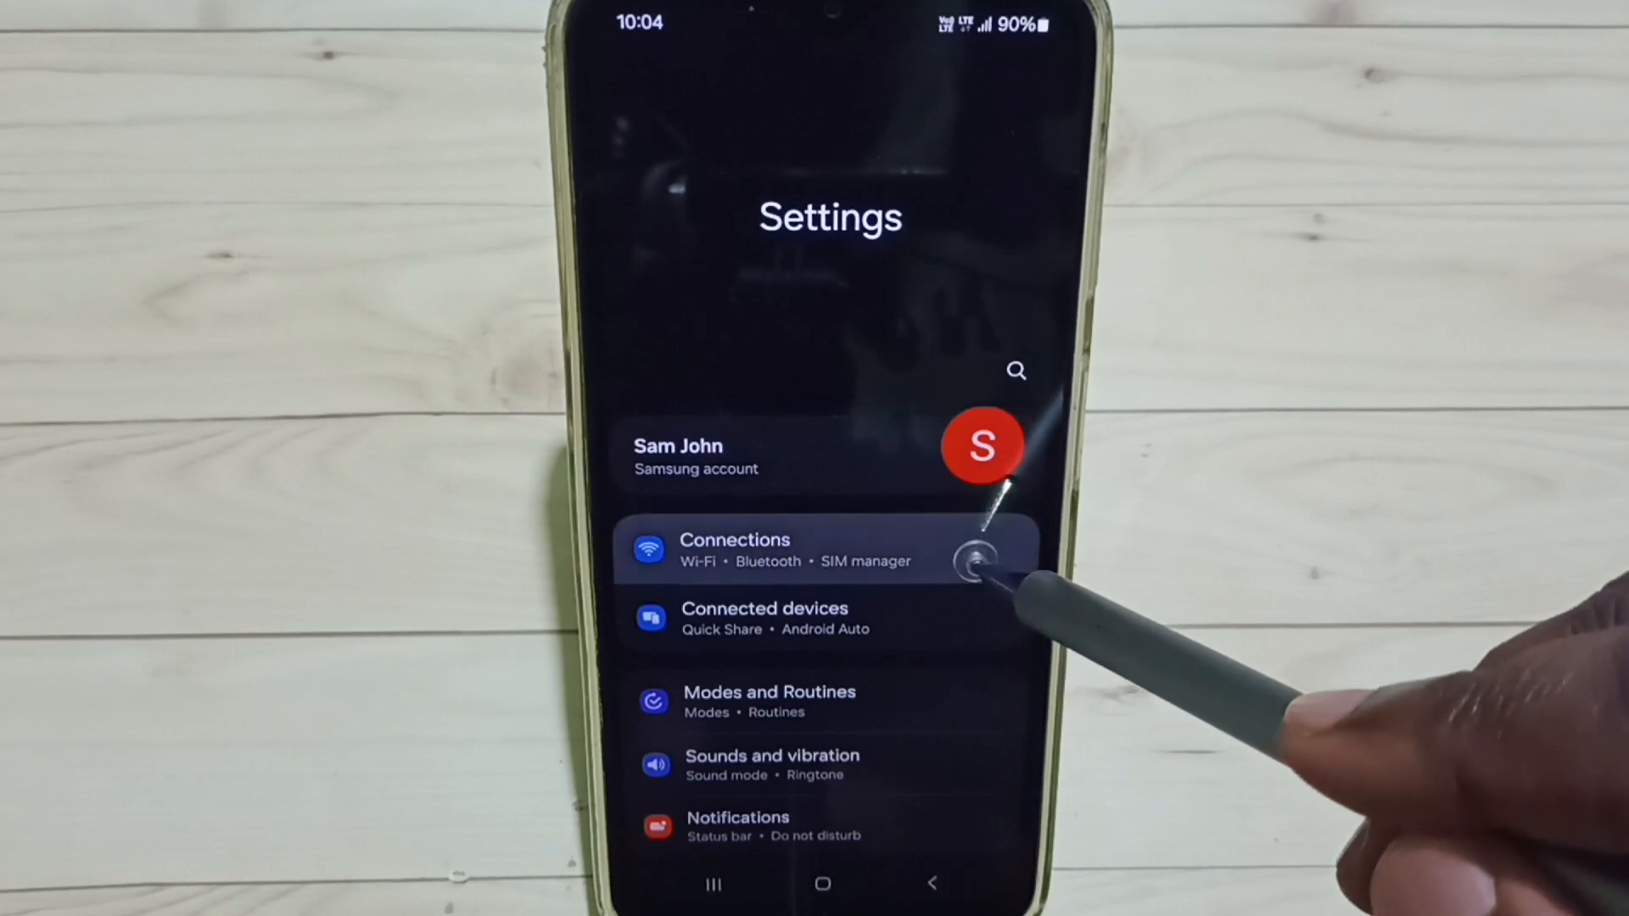
{"action": "left_click", "coordinate": [789, 552]}
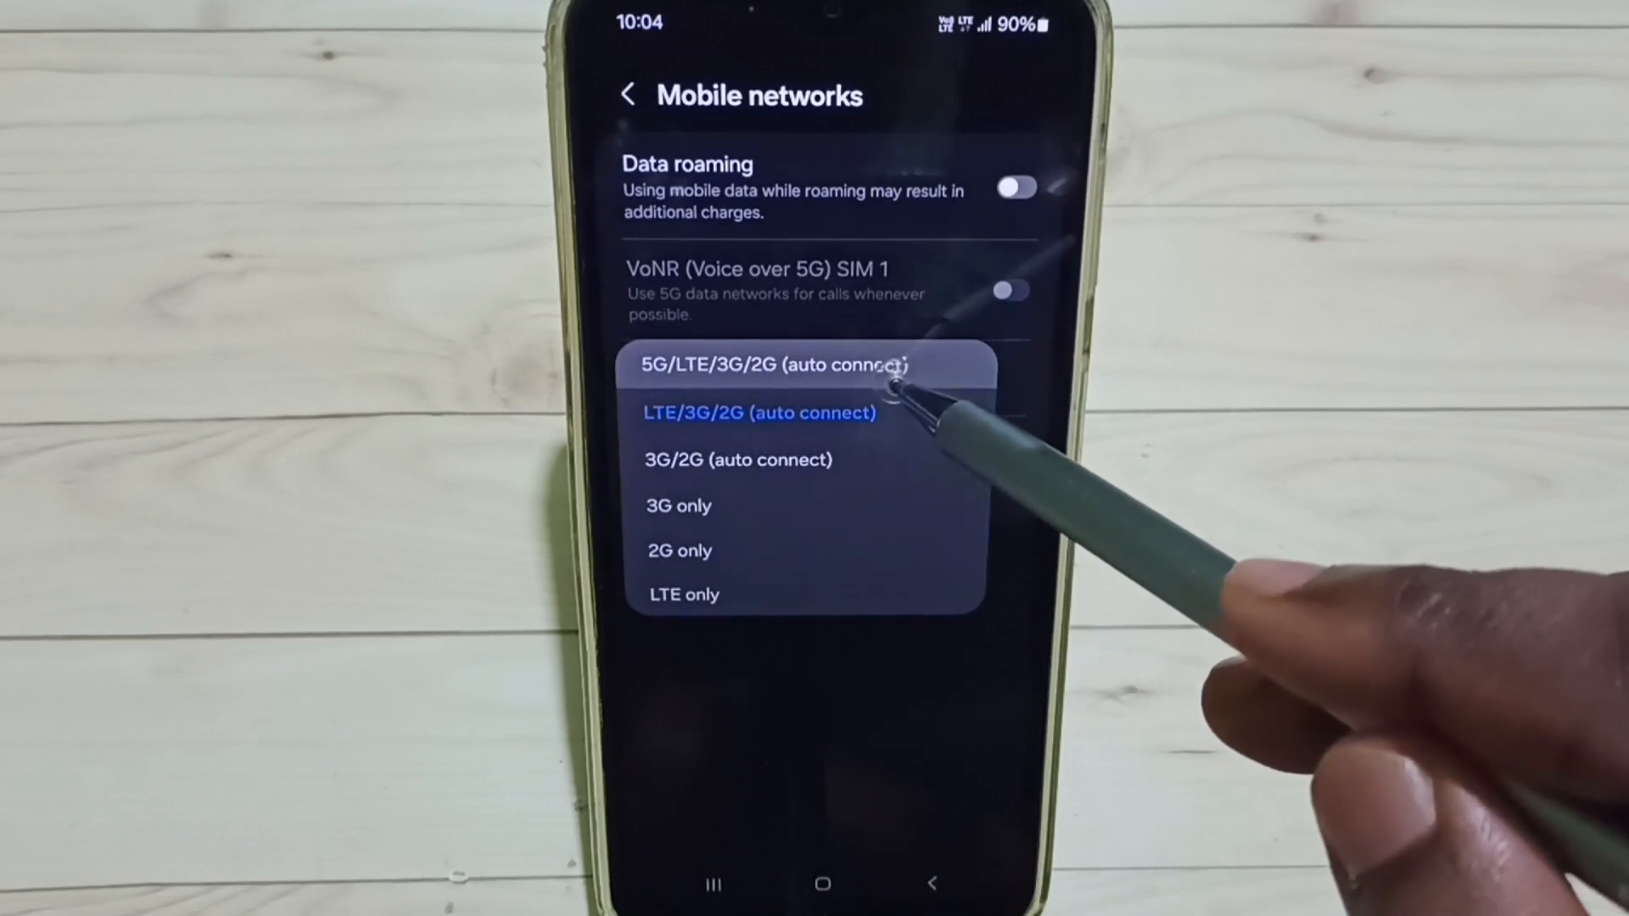
- Choose 5G/LTE/3G/2G (auto connect) as the network mode
{"action": "left_click", "coordinate": [772, 367]}
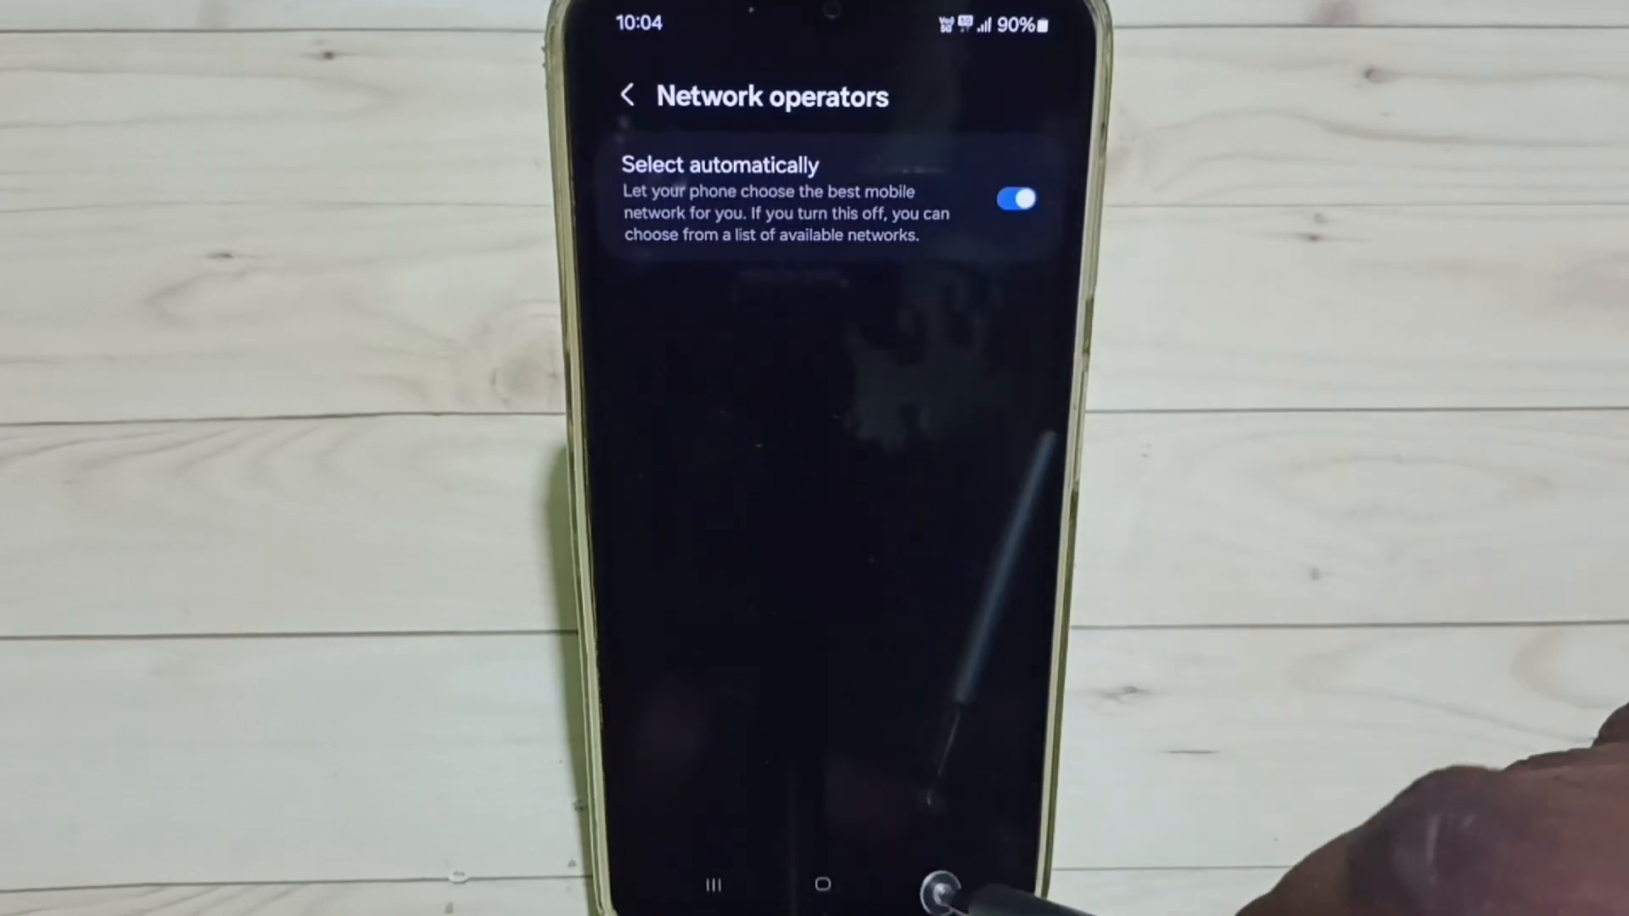
- Switch Wi-Fi Calling on and return to the Connections page
{"action": "left_click", "coordinate": [628, 95]}
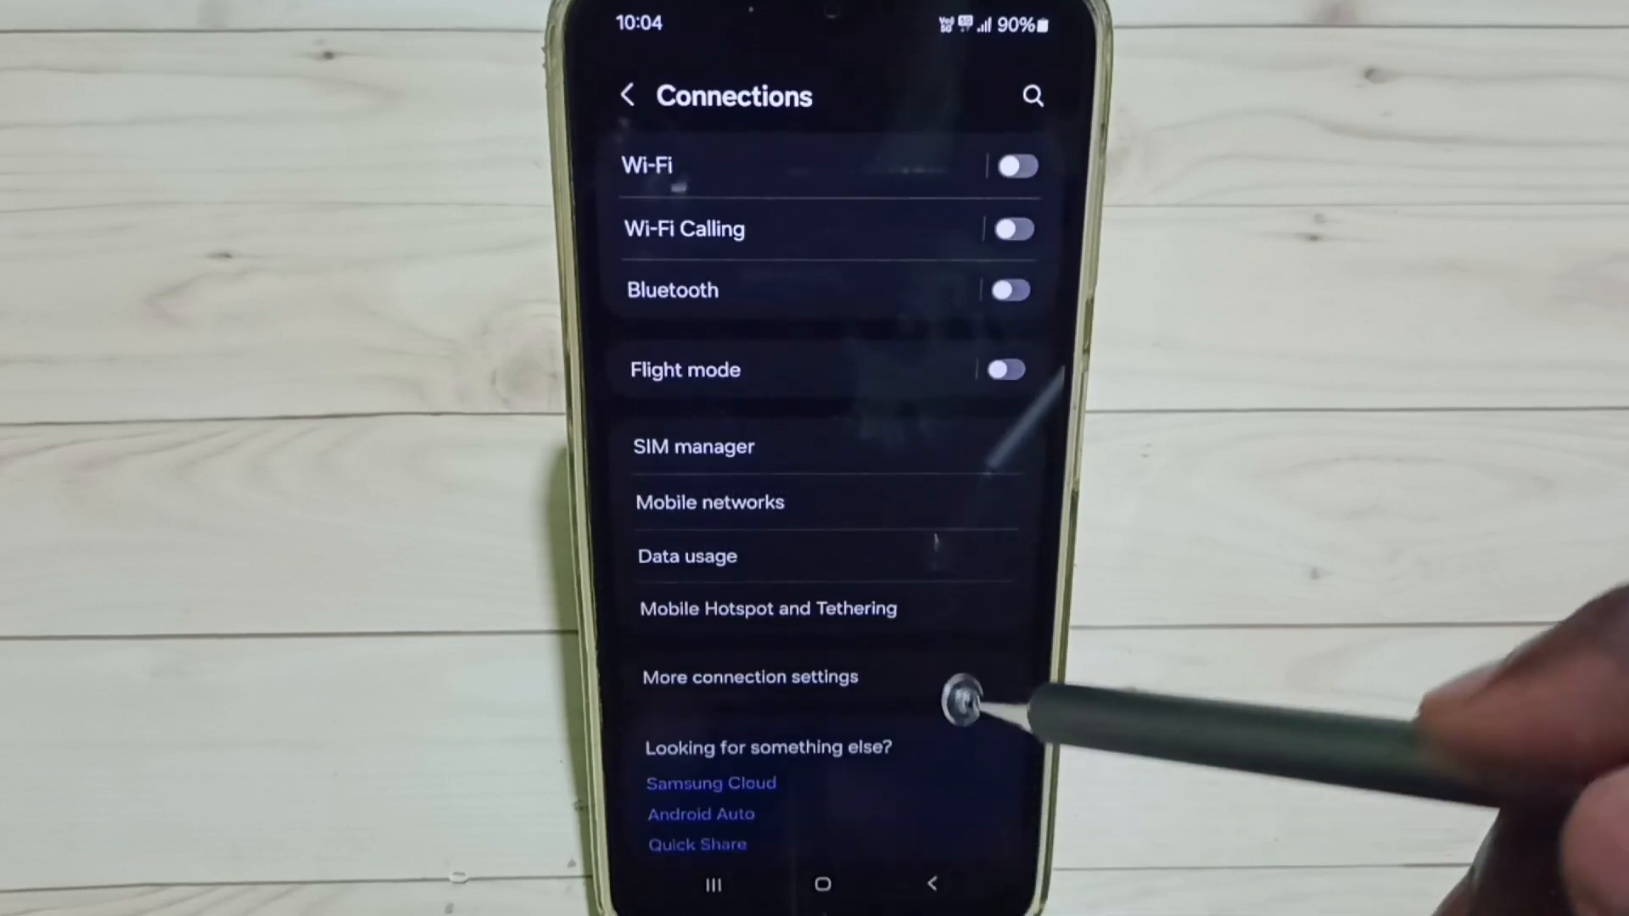
{"action": "mouse_move", "coordinate": [935, 207]}
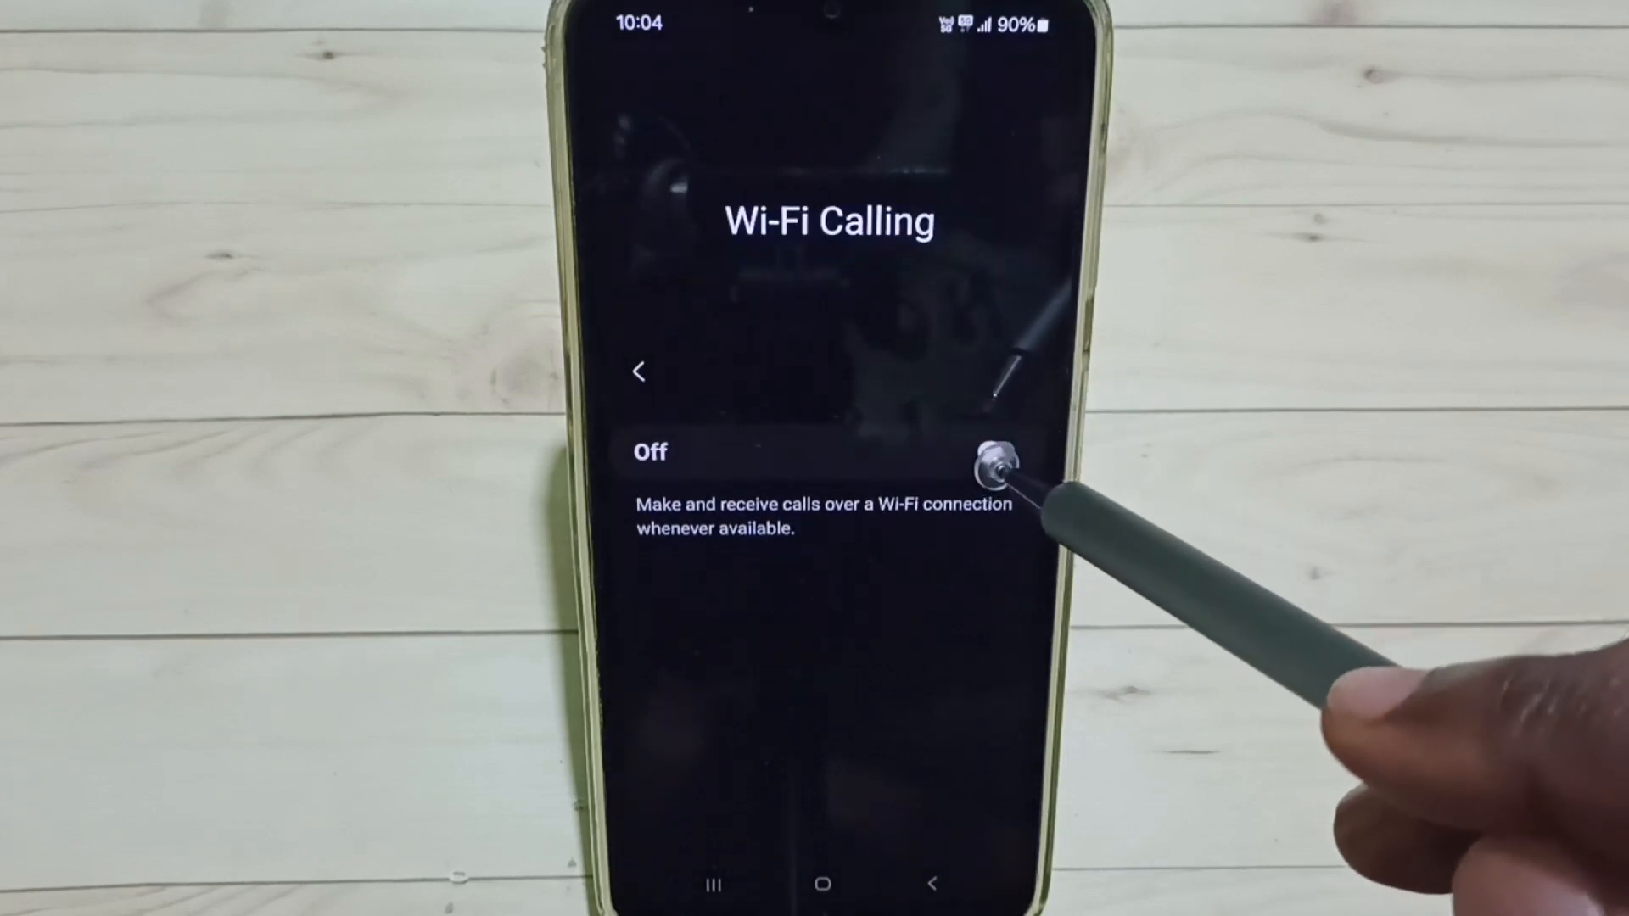
{"action": "left_click", "coordinate": [998, 452]}
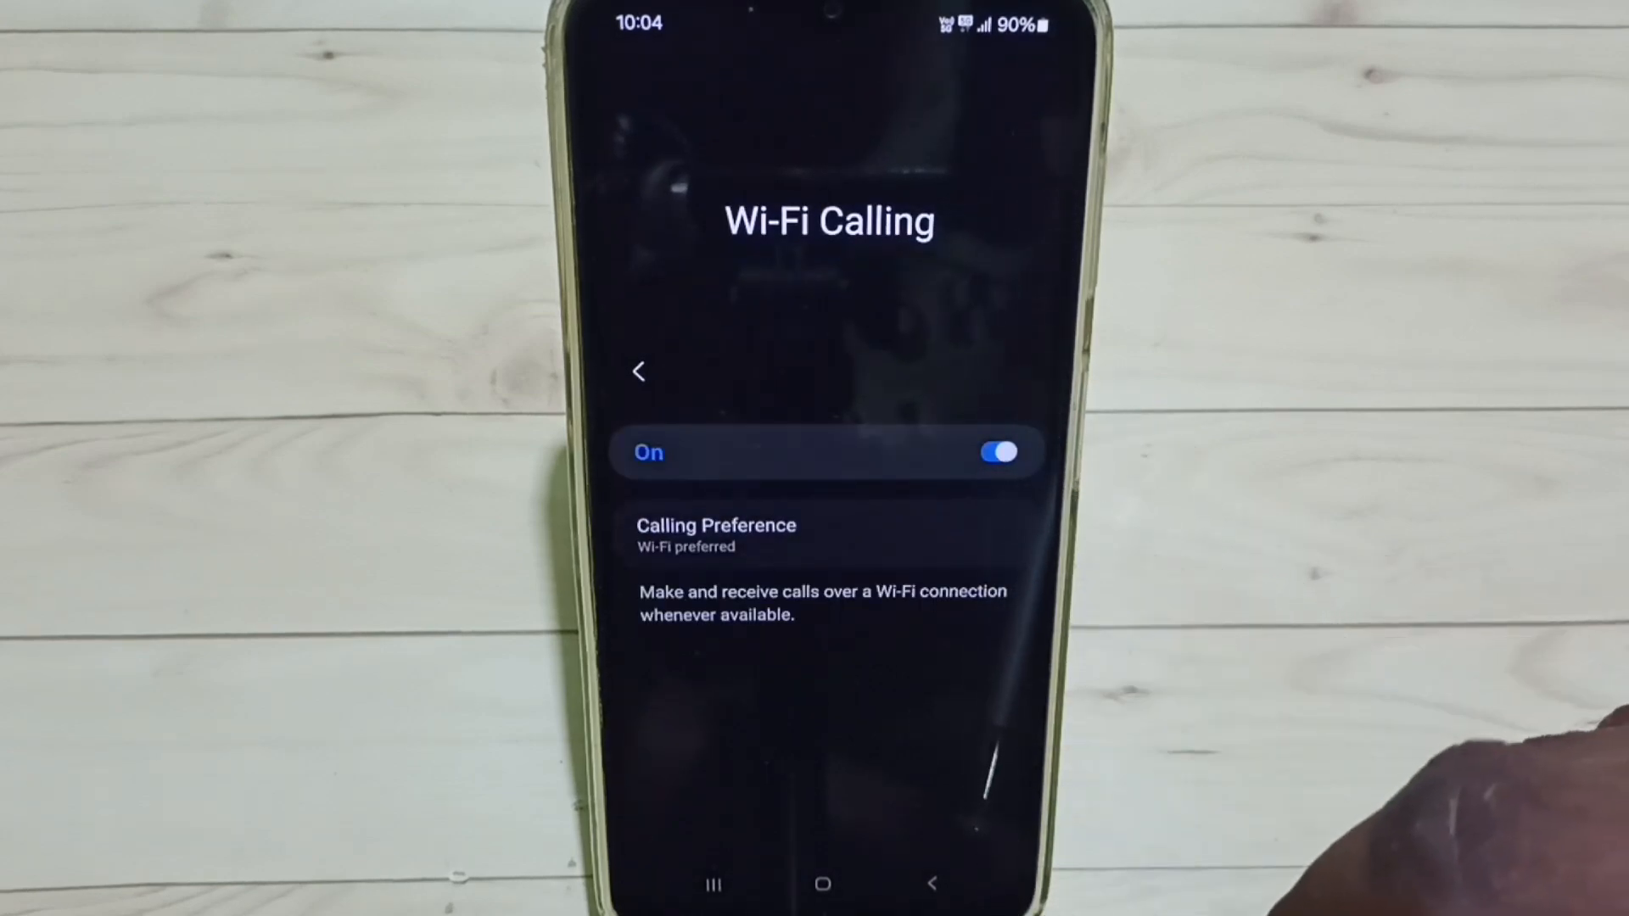
{"action": "left_click", "coordinate": [638, 372]}
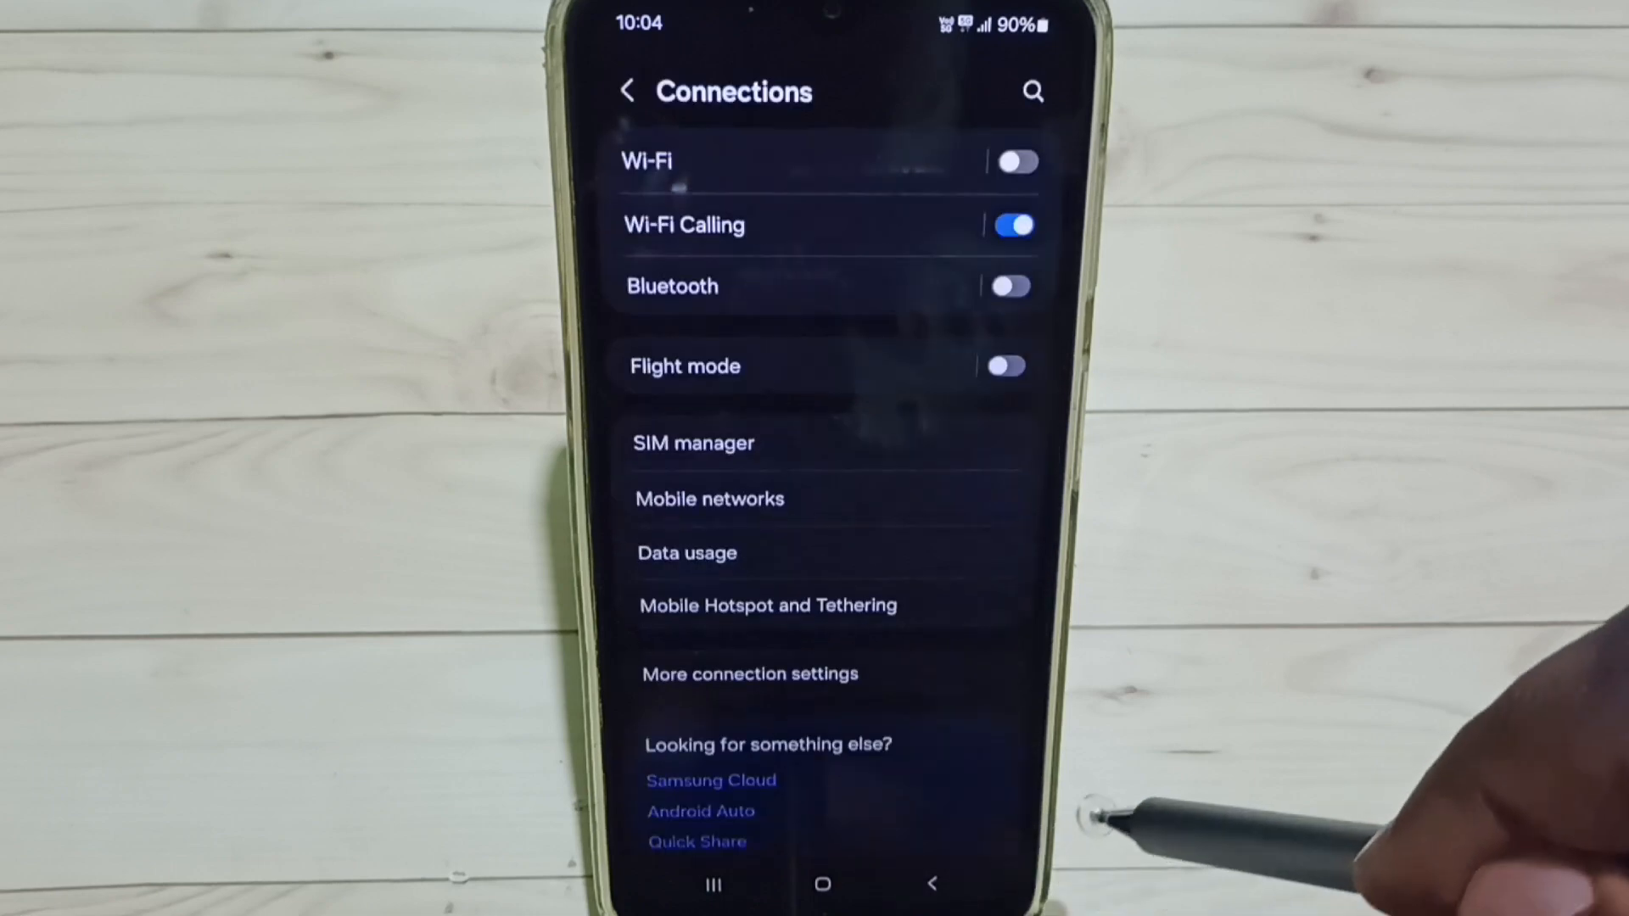